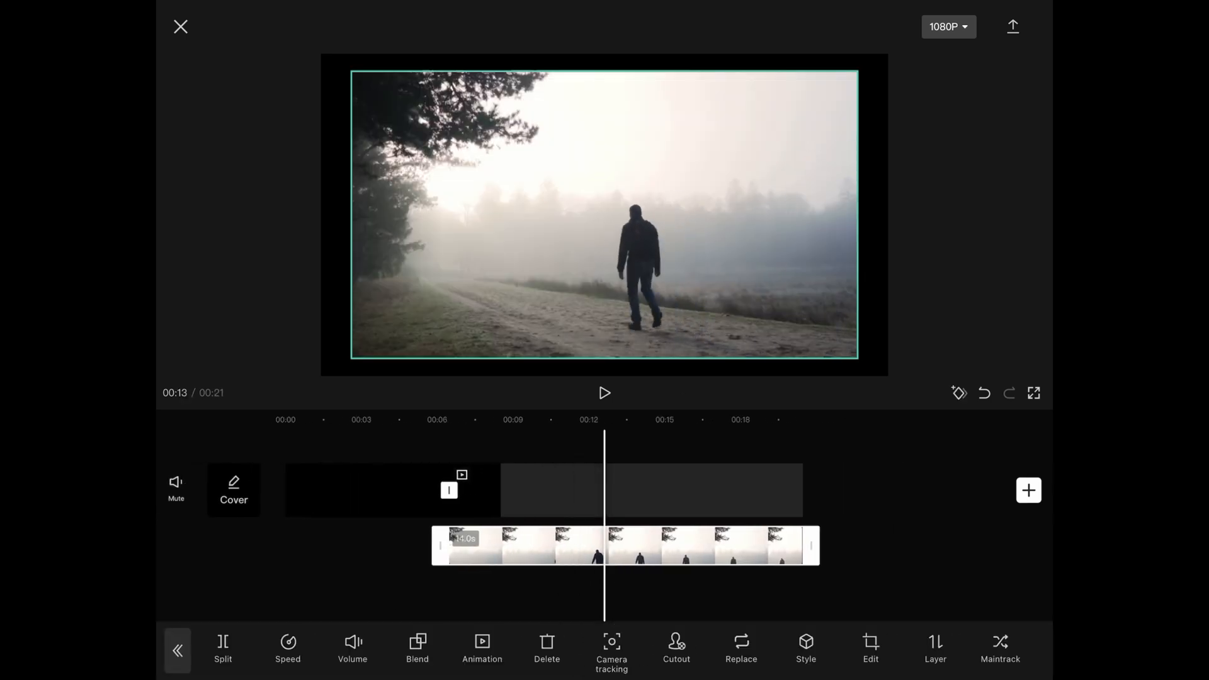
Cut out the walking man, removing the foggy background so he stands on black.
{"action": "left_click", "coordinate": [676, 650]}
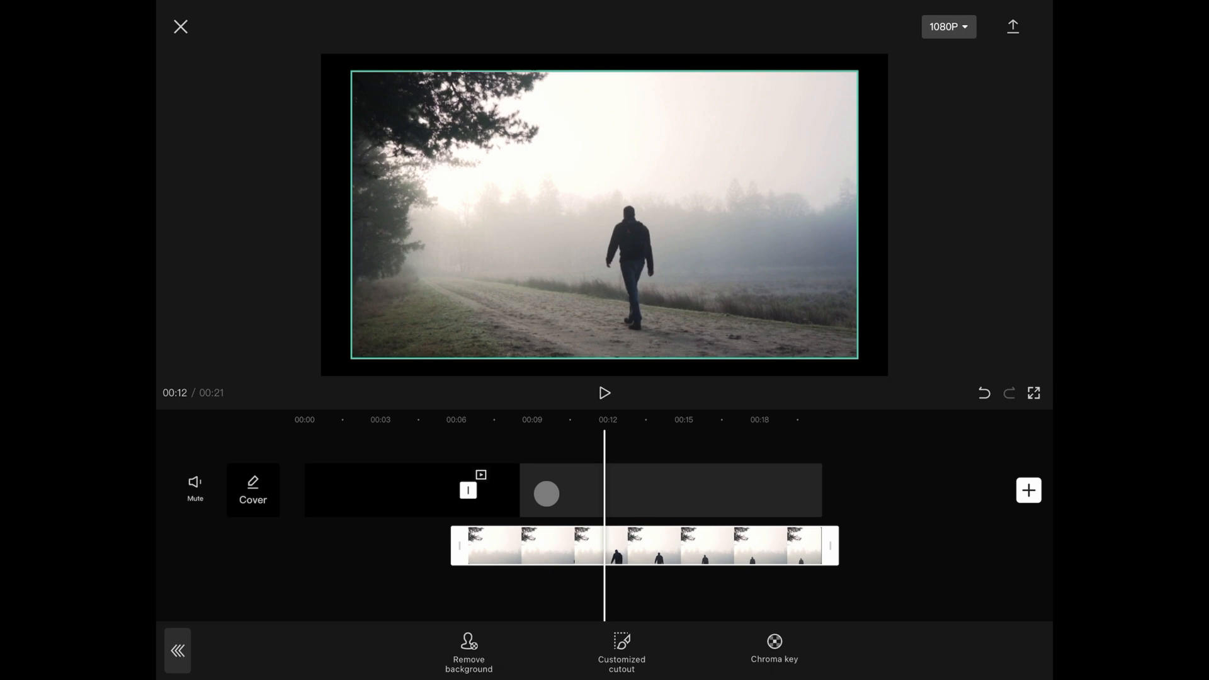
{"action": "left_click", "coordinate": [468, 650]}
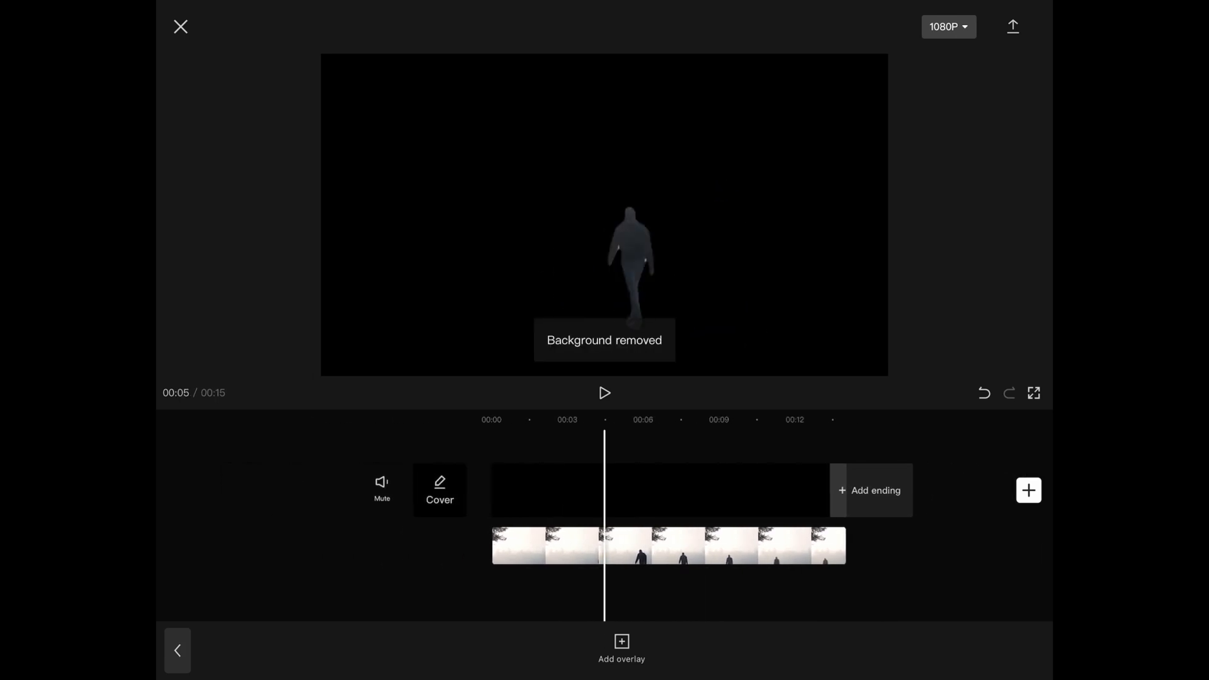
Use the Graphs curve adjustment to turn the cut-out man into a pure white silhouette.
{"action": "left_click", "coordinate": [667, 545]}
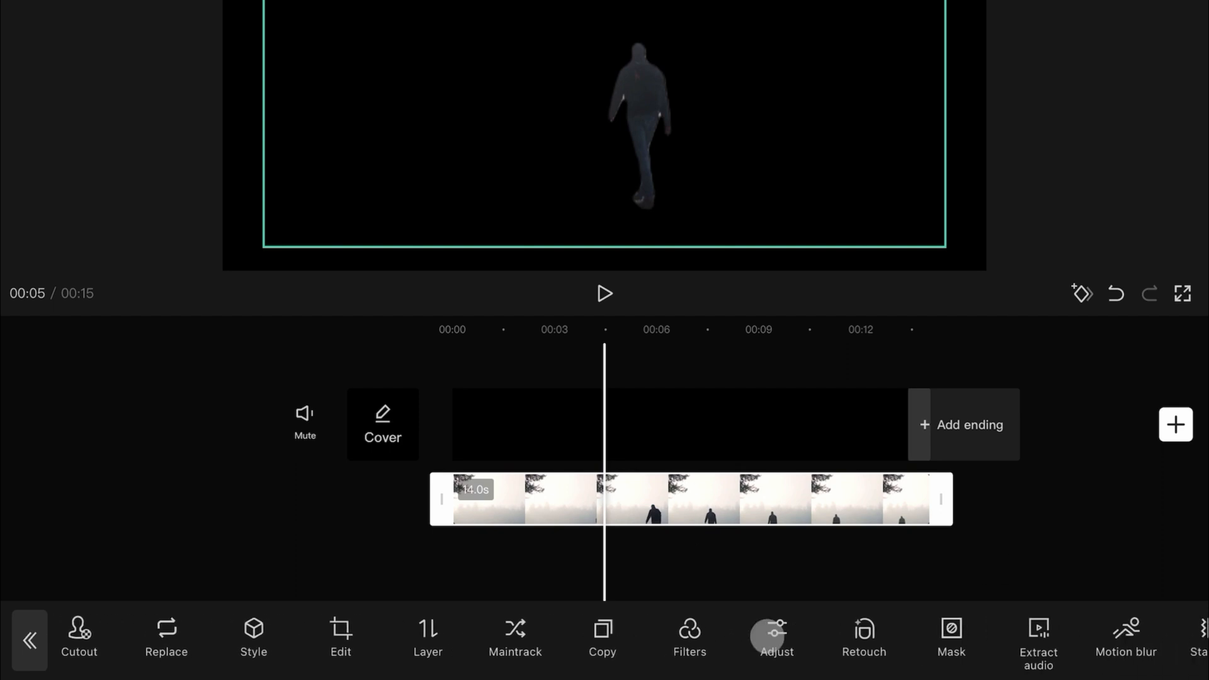
{"action": "left_click", "coordinate": [774, 637]}
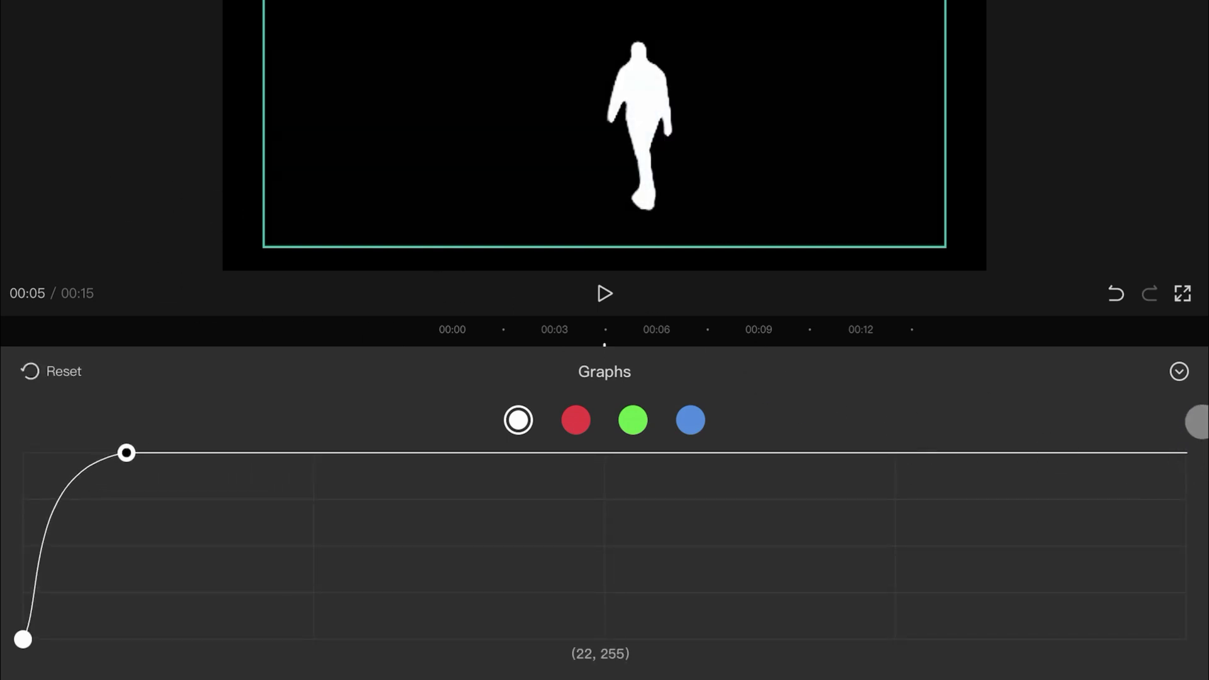
{"action": "left_click", "coordinate": [1179, 372]}
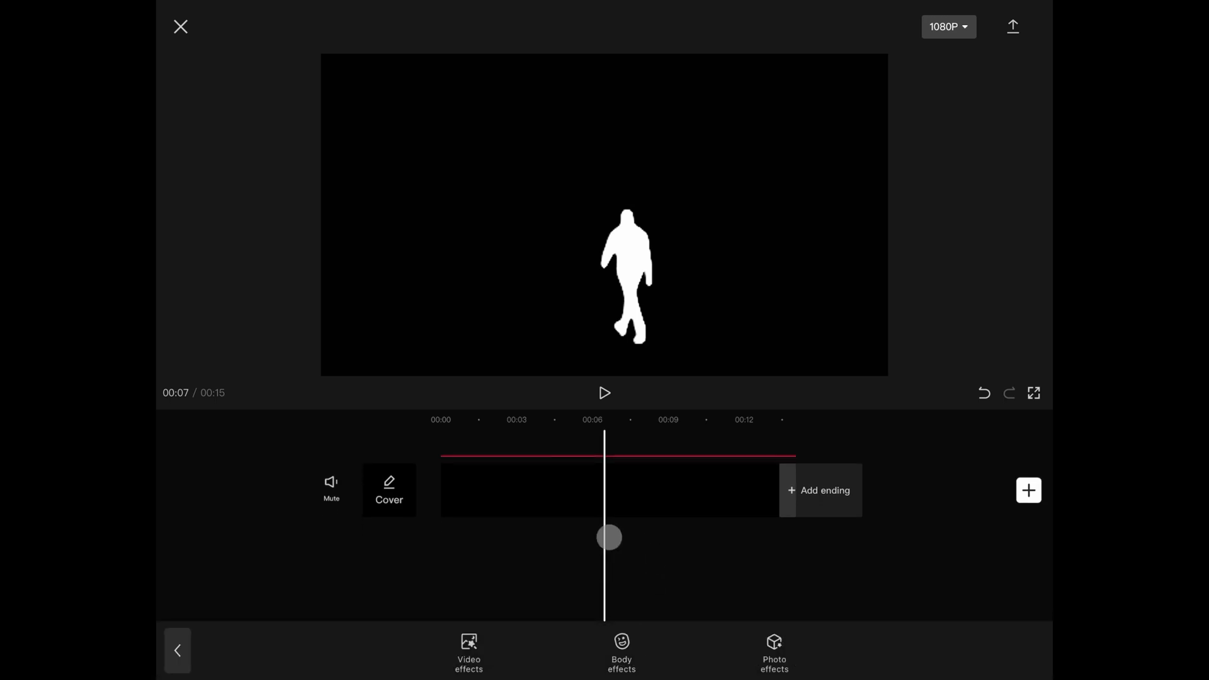
Apply the Lens Blur video effect to the silhouette clip and preview it.
{"action": "left_click", "coordinate": [469, 651]}
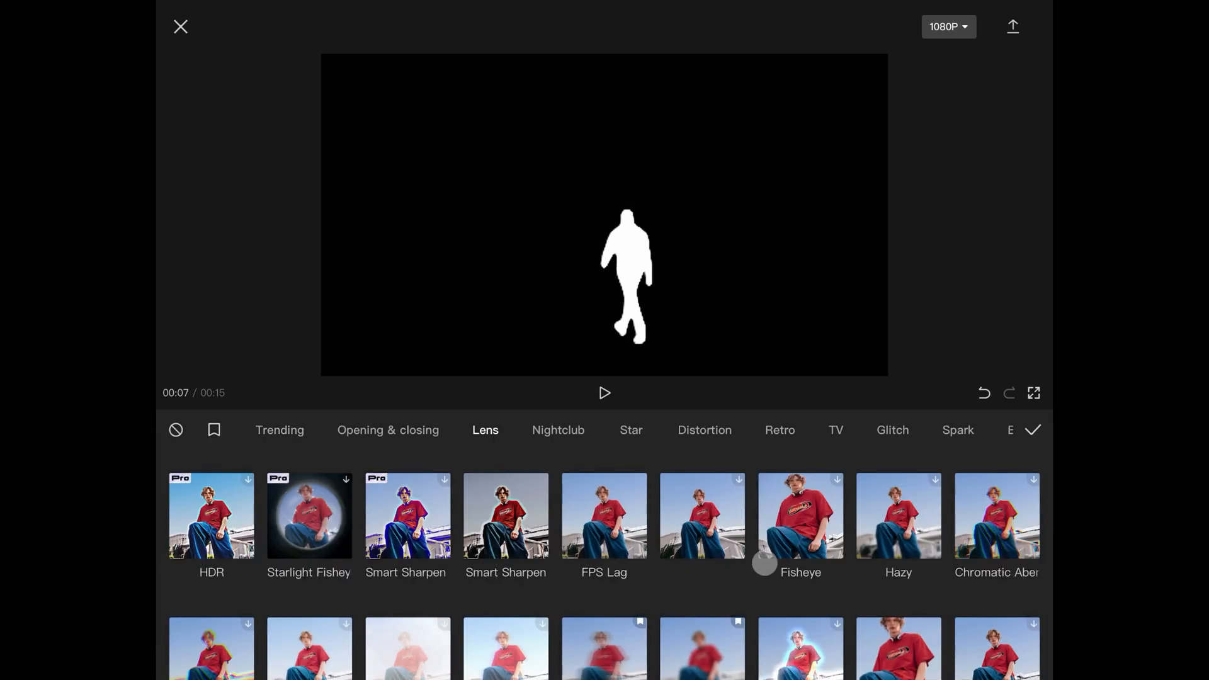
{"action": "left_click", "coordinate": [603, 393]}
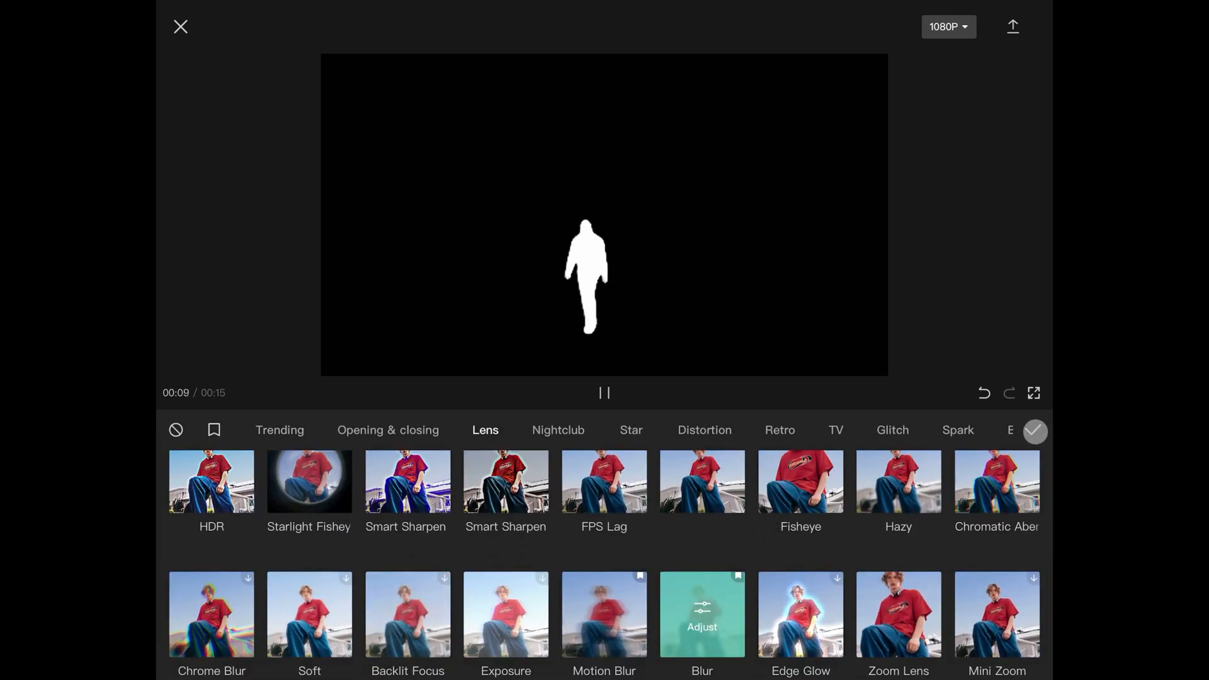
{"action": "left_click", "coordinate": [1033, 432]}
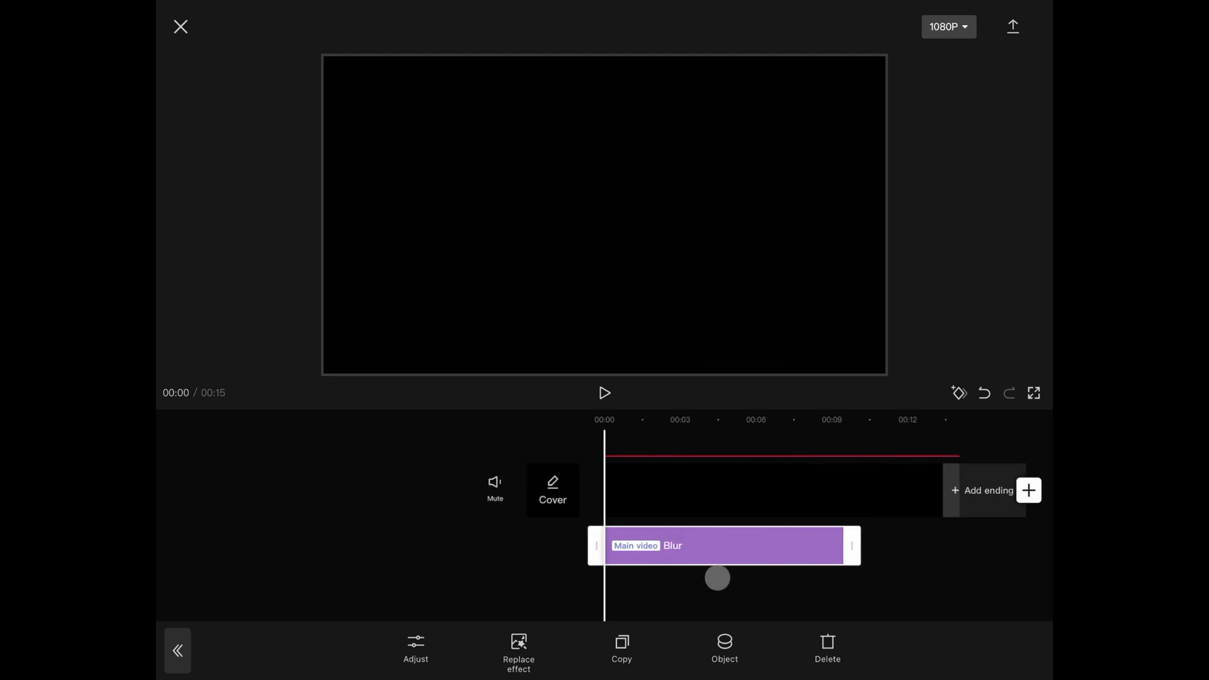
{"action": "left_click", "coordinate": [605, 392]}
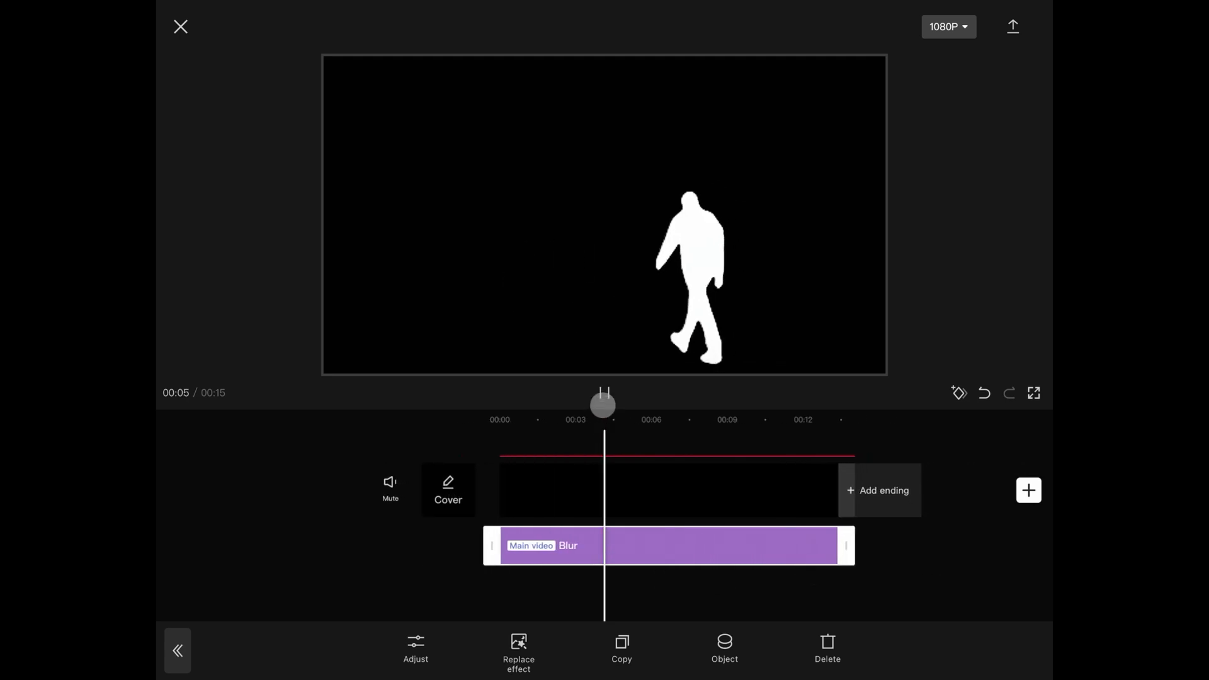
{"action": "left_click", "coordinate": [603, 393]}
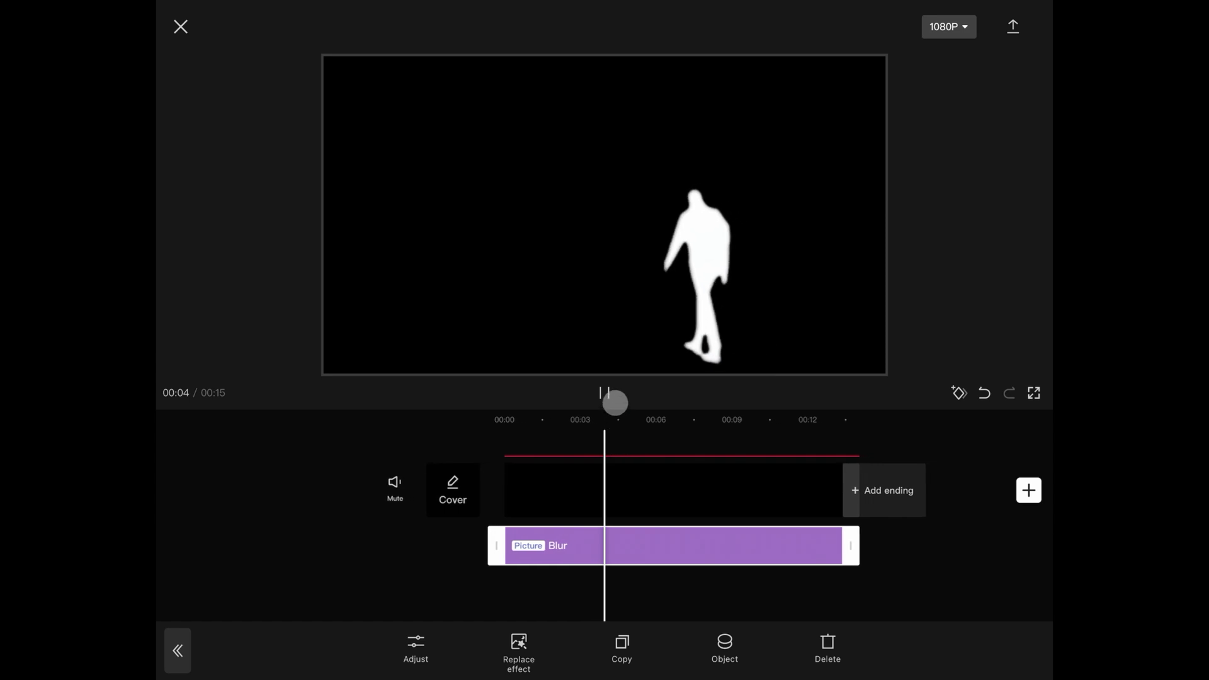
{"action": "left_click", "coordinate": [605, 393]}
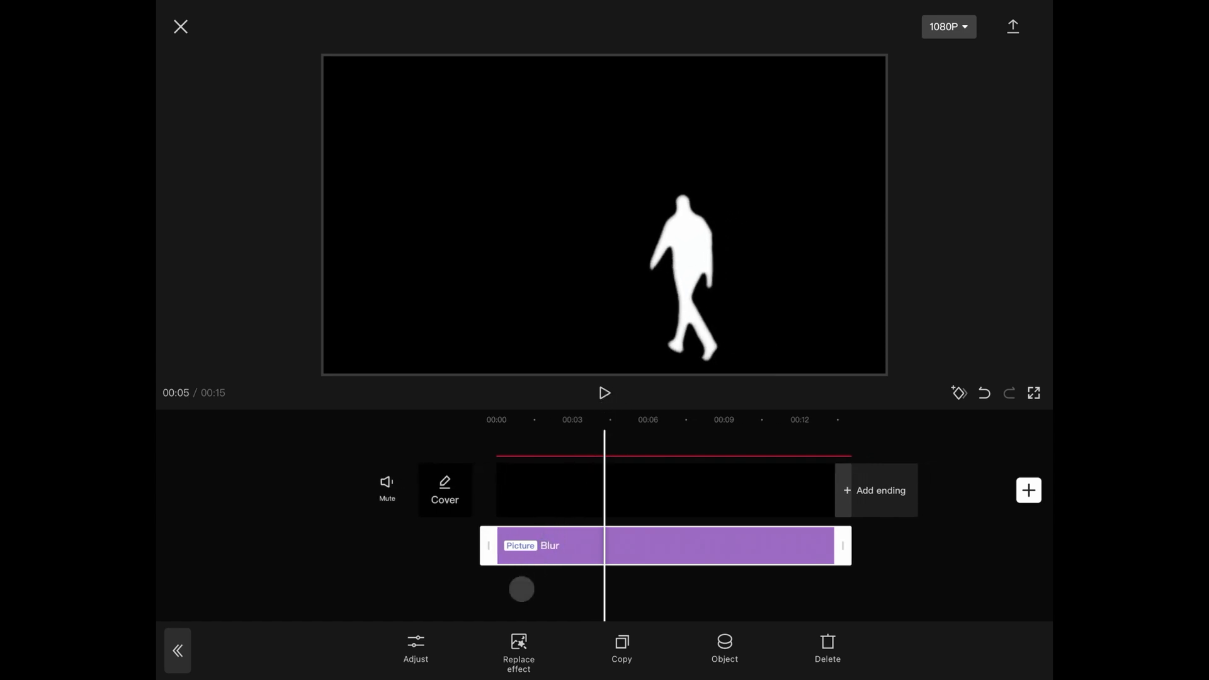
Add the night city footage as another overlay layer.
{"action": "left_click", "coordinate": [416, 647]}
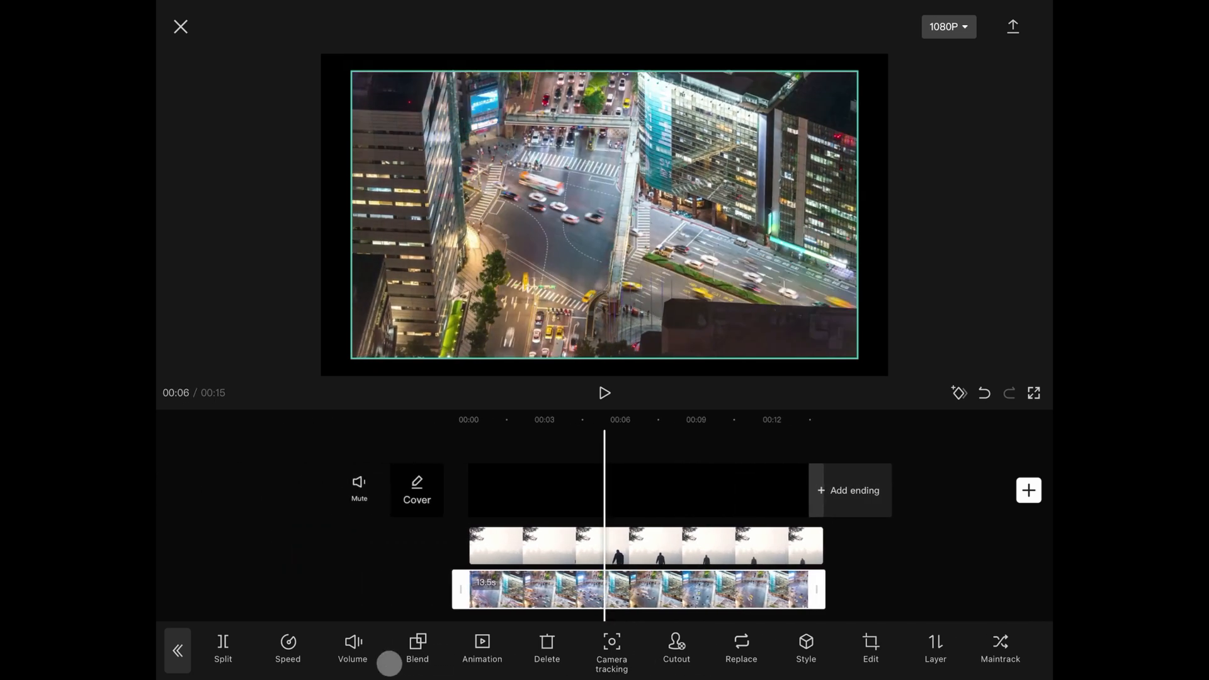
Blend the city clip with Darken so it shows only inside the silhouette.
{"action": "left_click", "coordinate": [417, 650]}
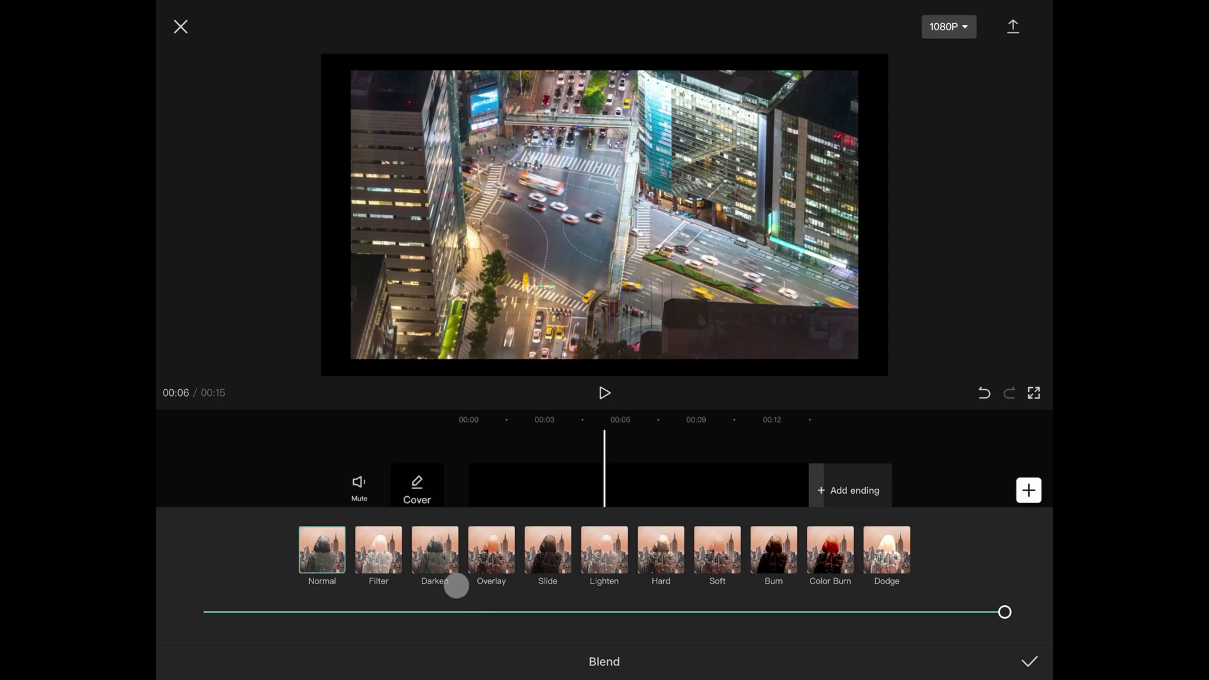
{"action": "left_click", "coordinate": [434, 548]}
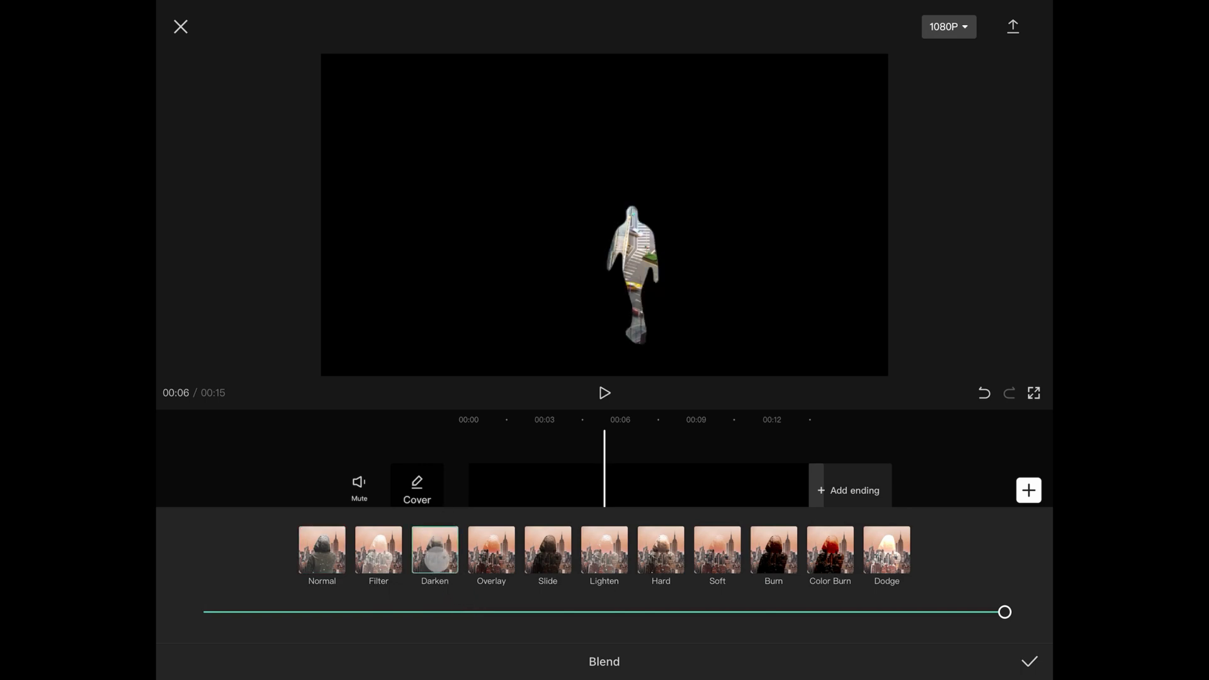
{"action": "left_click", "coordinate": [1029, 661]}
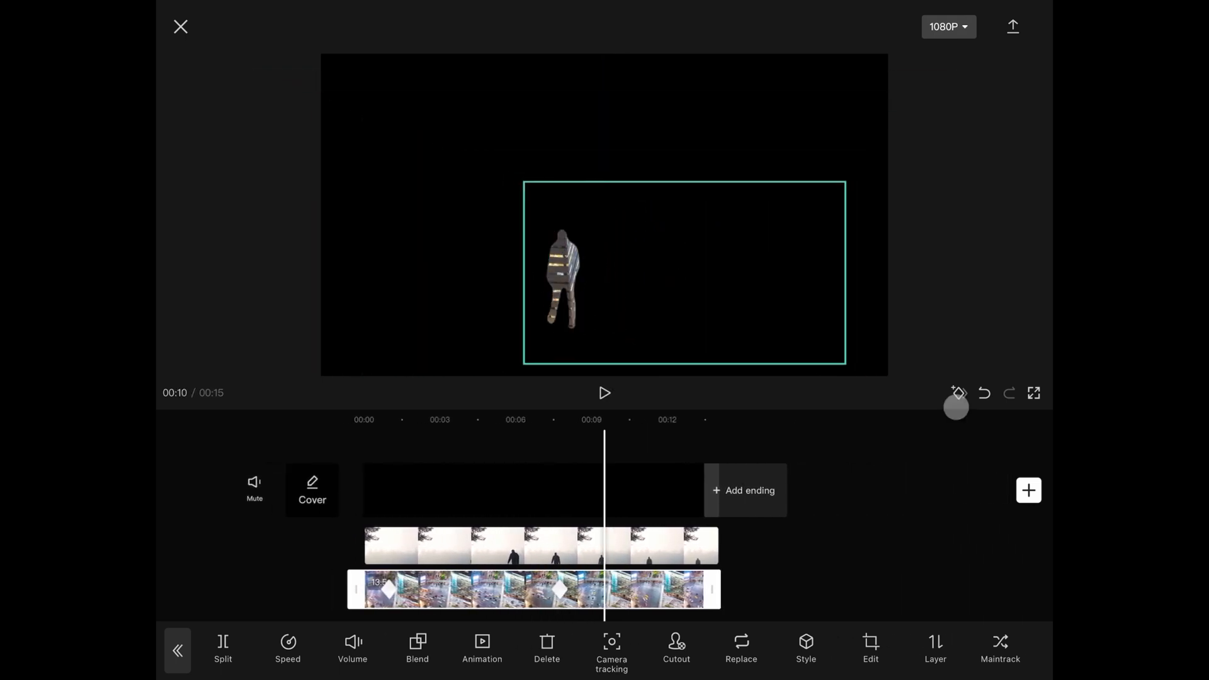
Keyframe the city layer's position and check the animation.
{"action": "left_click", "coordinate": [604, 393]}
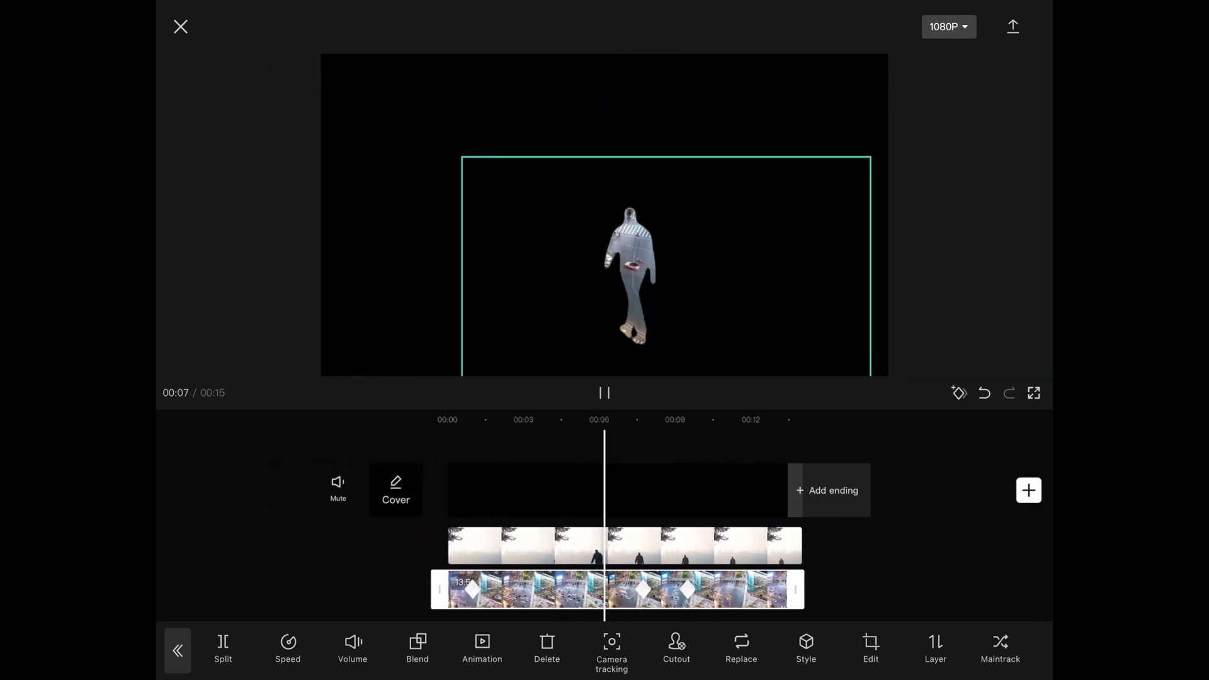
{"action": "left_click", "coordinate": [1012, 25]}
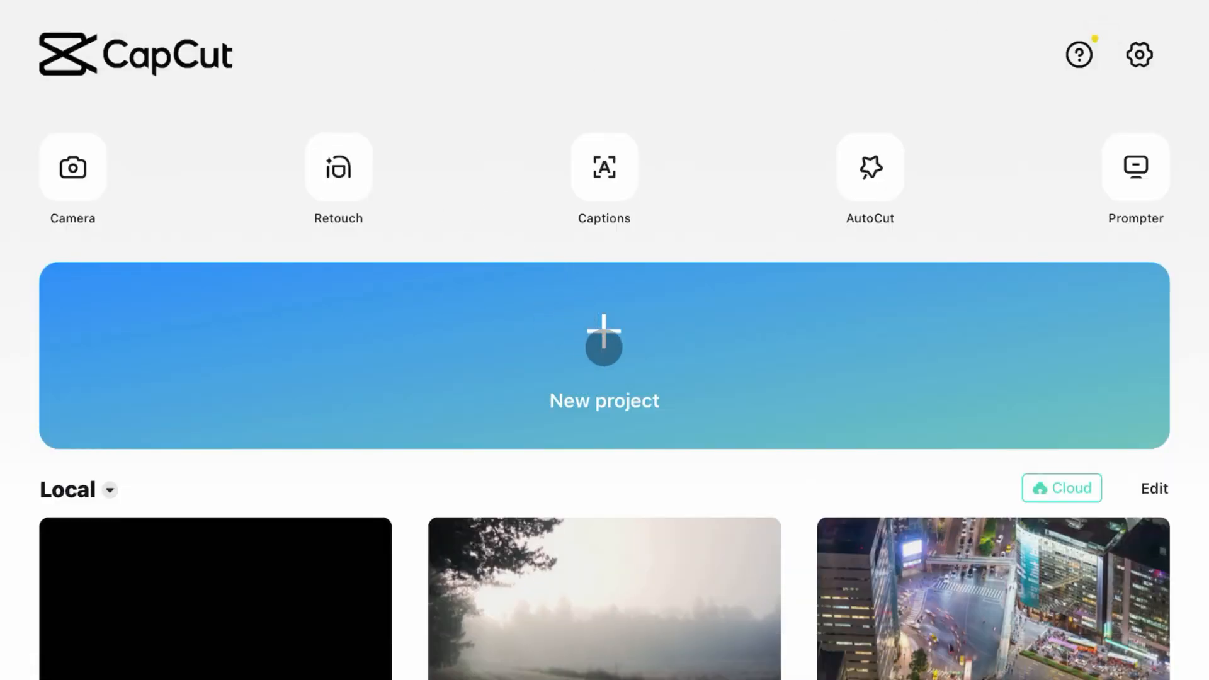
Start a project from the fog clip, overlay the silhouette video and blend it with Lighten.
{"action": "left_click", "coordinate": [603, 598]}
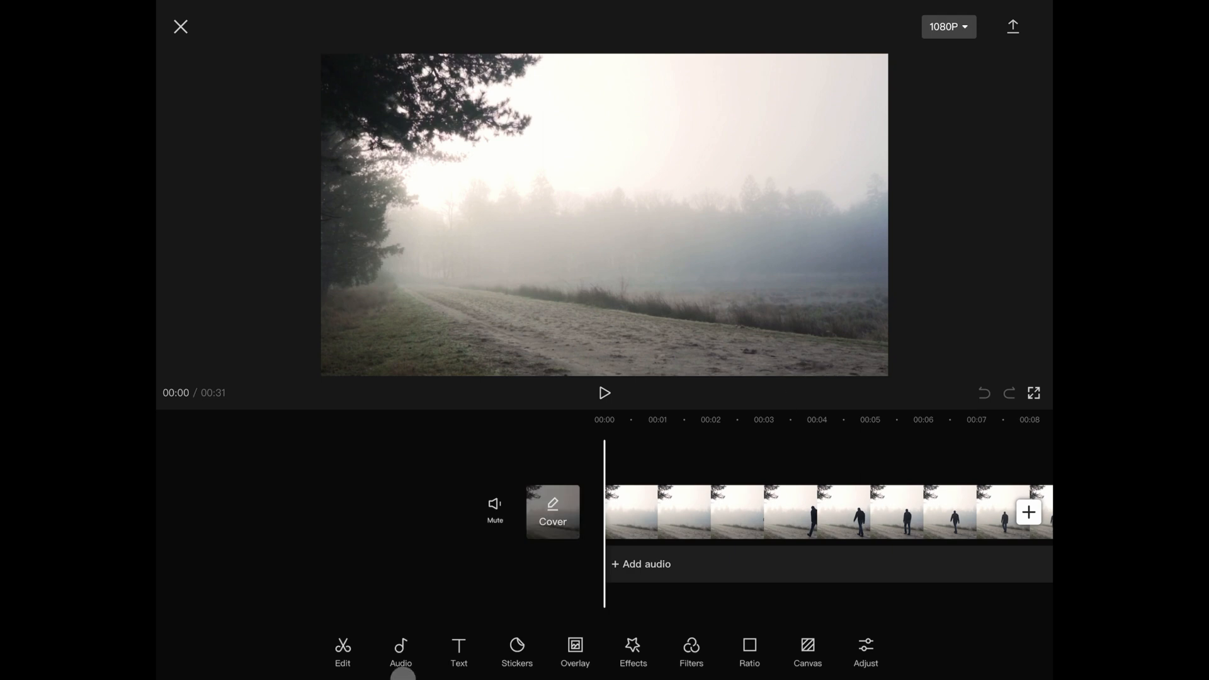
{"action": "left_click", "coordinate": [574, 651]}
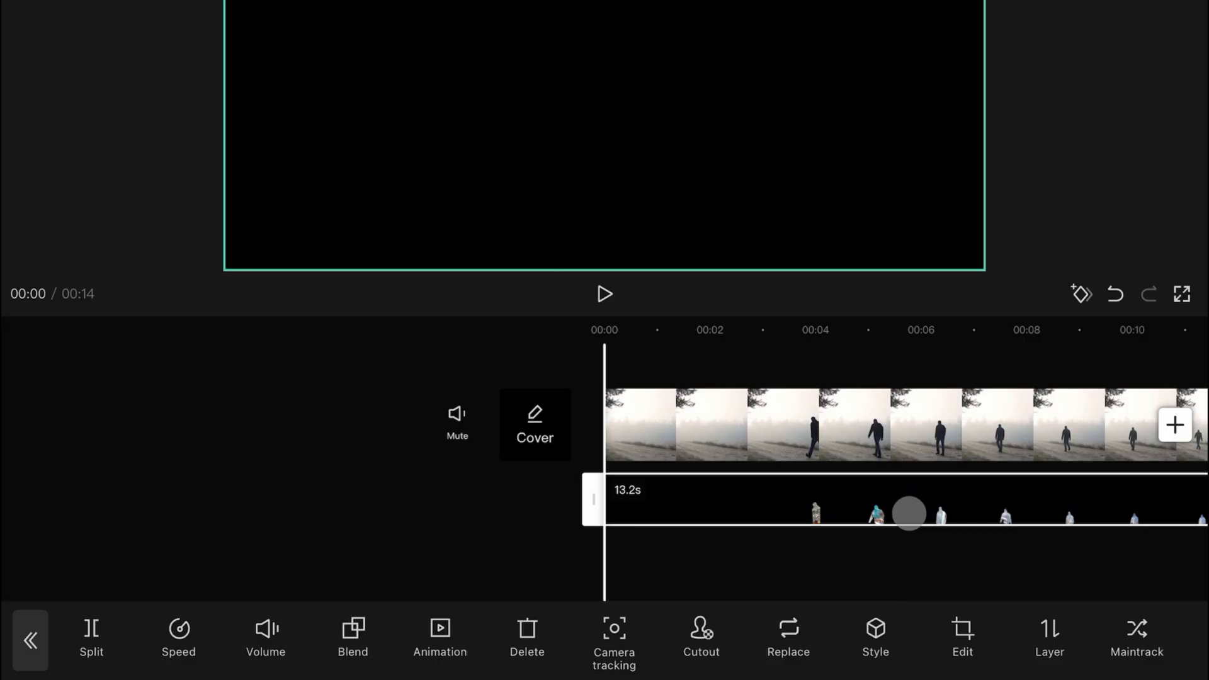
{"action": "left_click", "coordinate": [352, 640]}
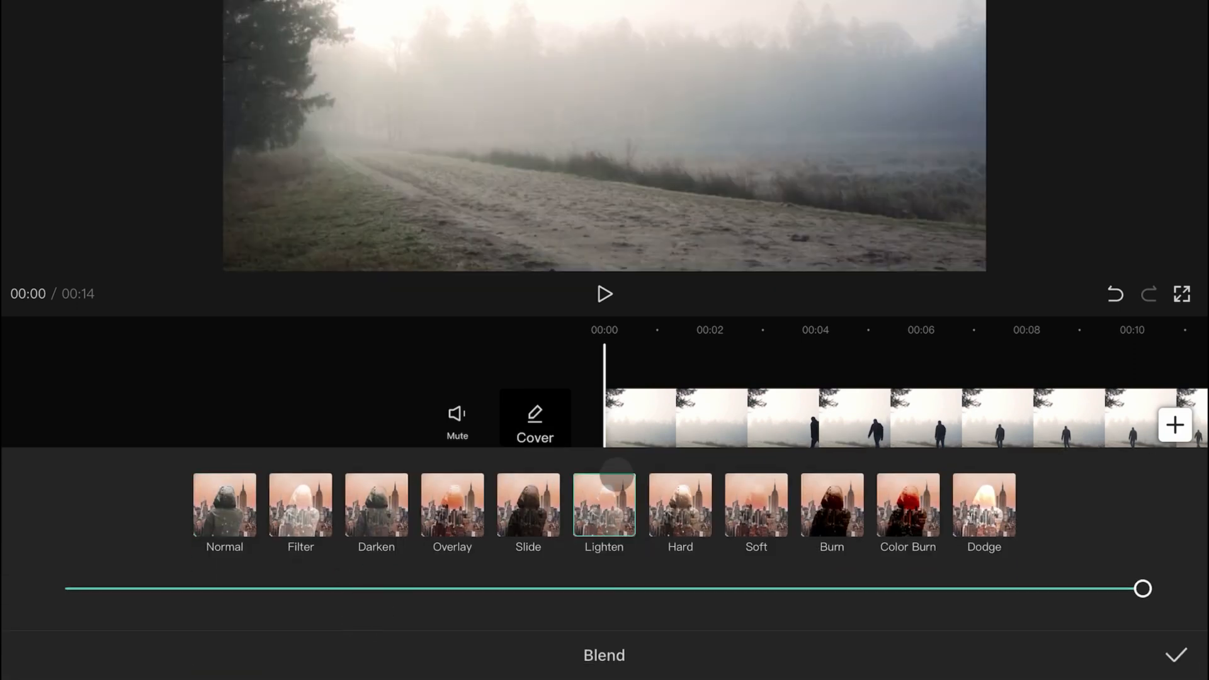
{"action": "left_click", "coordinate": [1175, 655]}
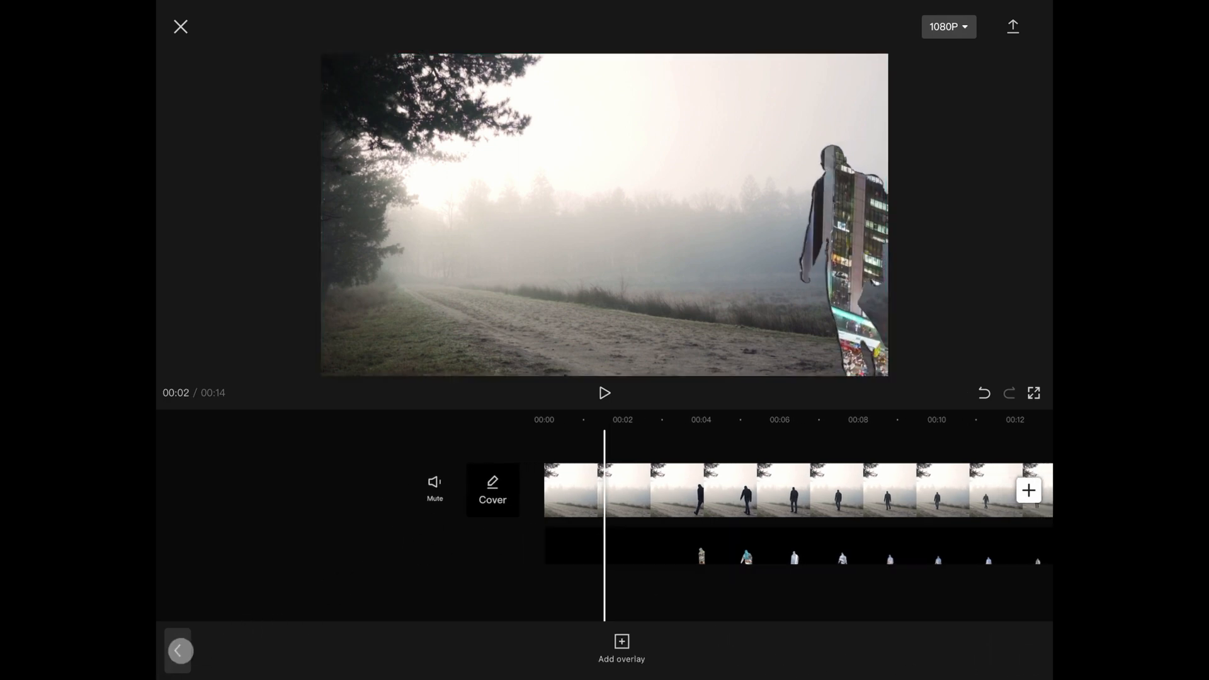
Apply the Color Glitch 2 effect to the silhouette overlay.
{"action": "left_click", "coordinate": [620, 650]}
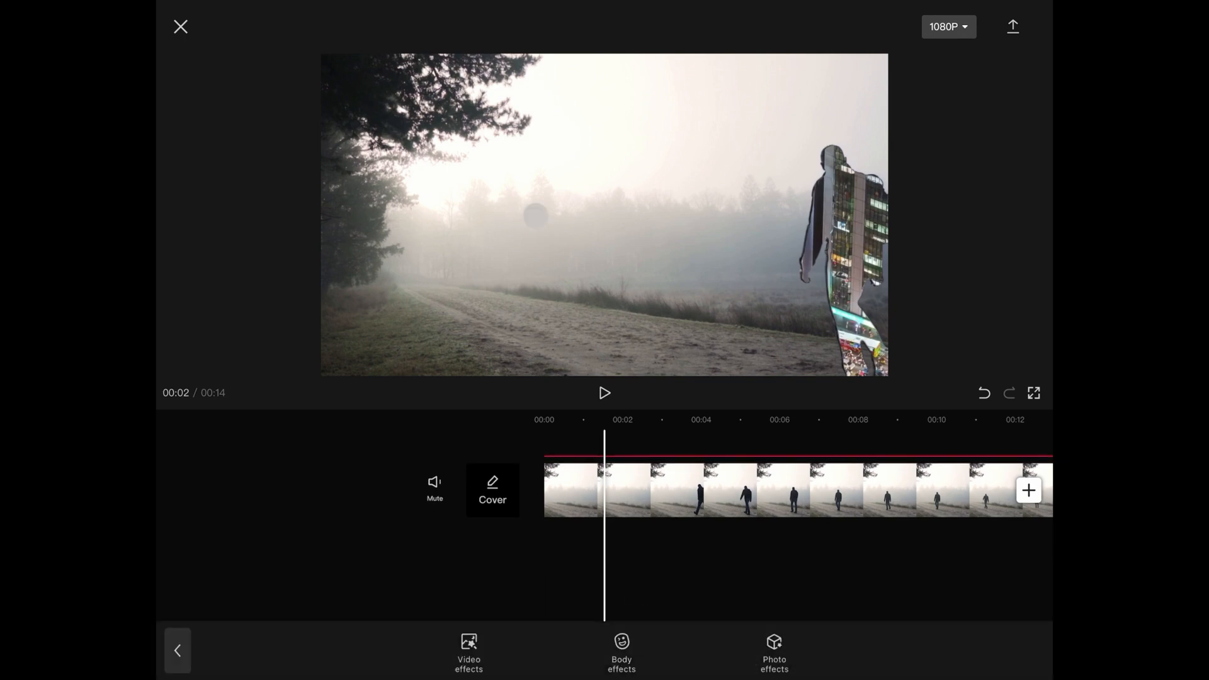
{"action": "left_click", "coordinate": [469, 651]}
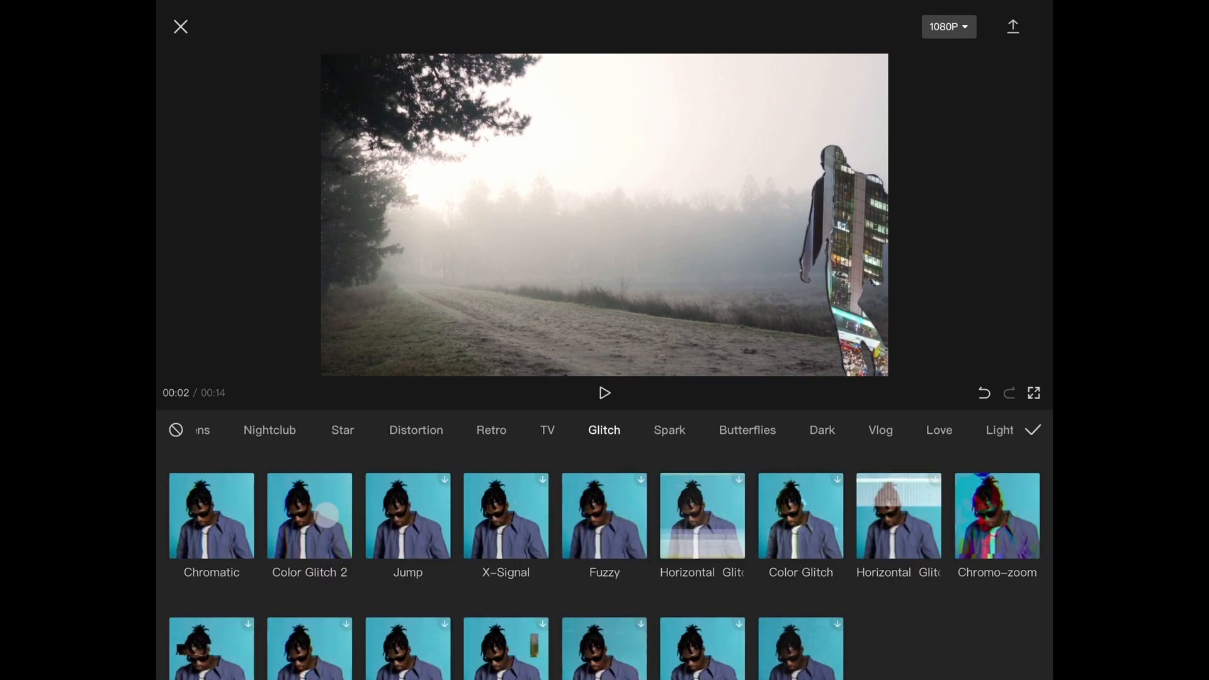
{"action": "left_click", "coordinate": [310, 515]}
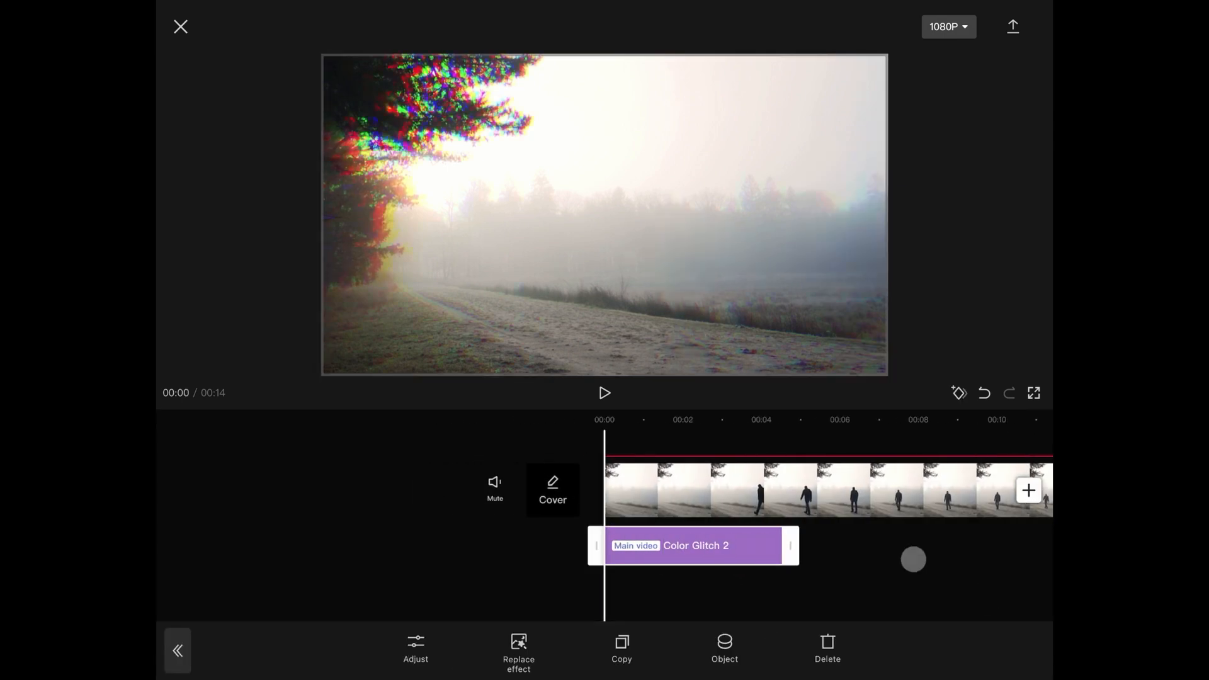
{"action": "left_click", "coordinate": [722, 647]}
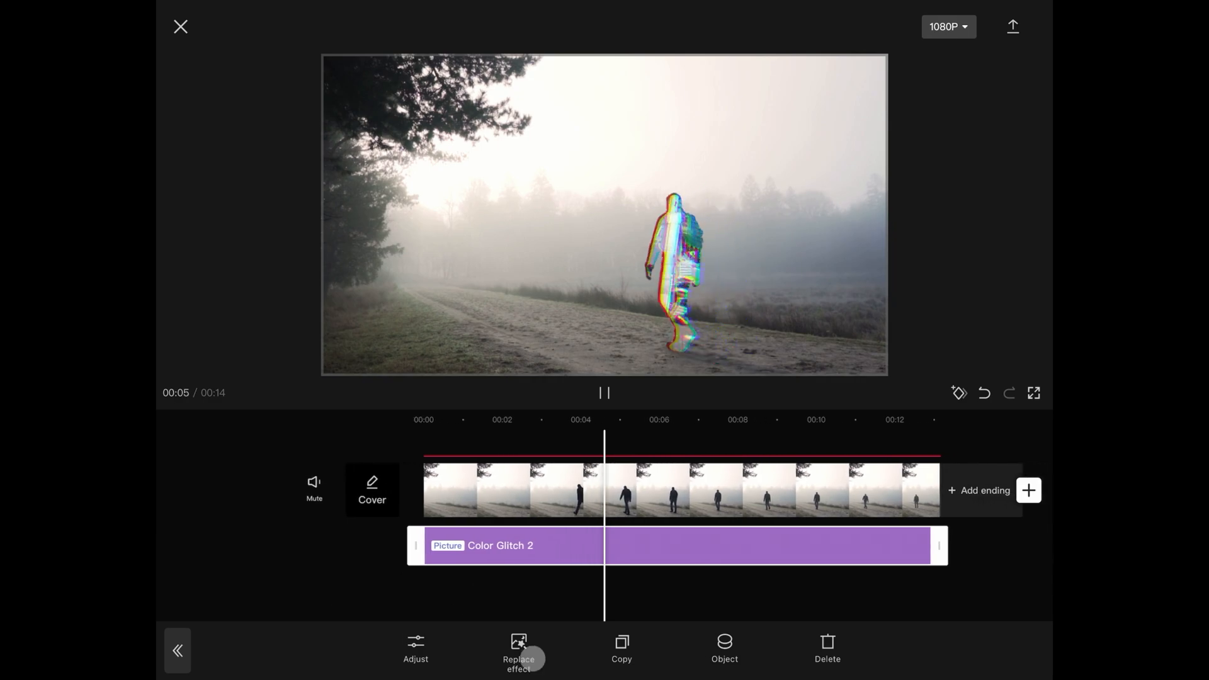
Export the finished video.
{"action": "left_click", "coordinate": [1013, 25]}
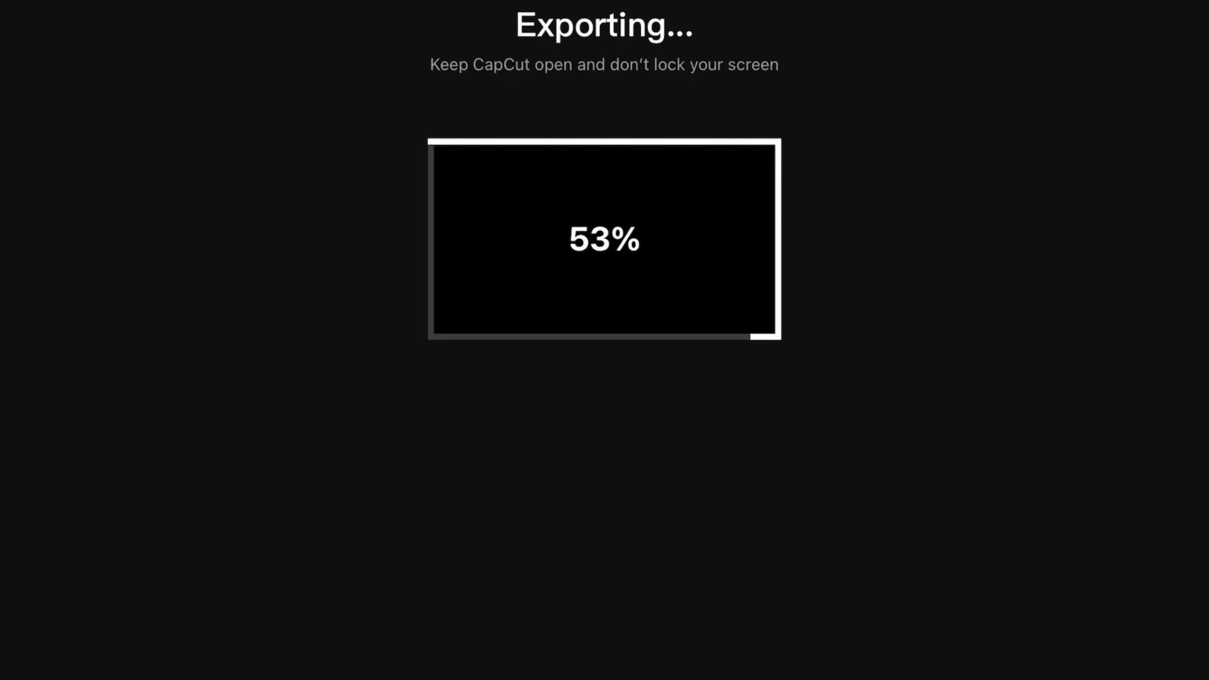